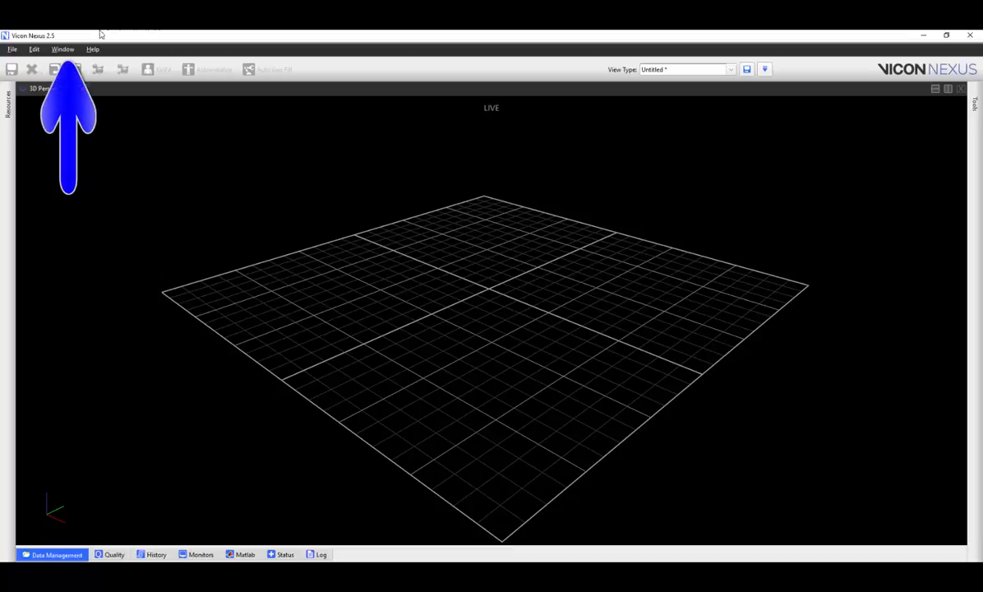
# - Open the Window > Options dialog and select the Target Volume view options
pyautogui.click(64, 49)
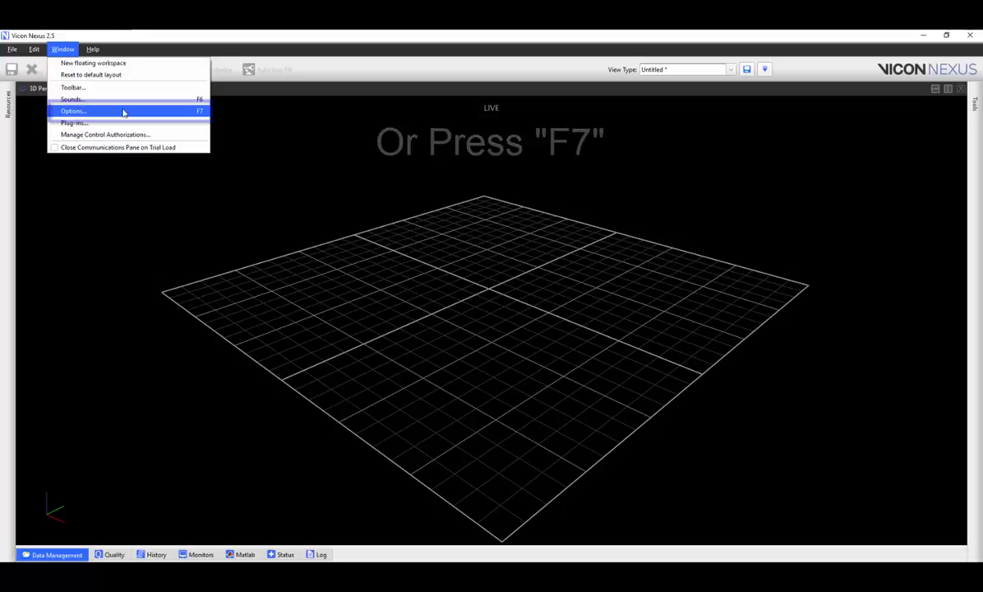
pyautogui.click(73, 111)
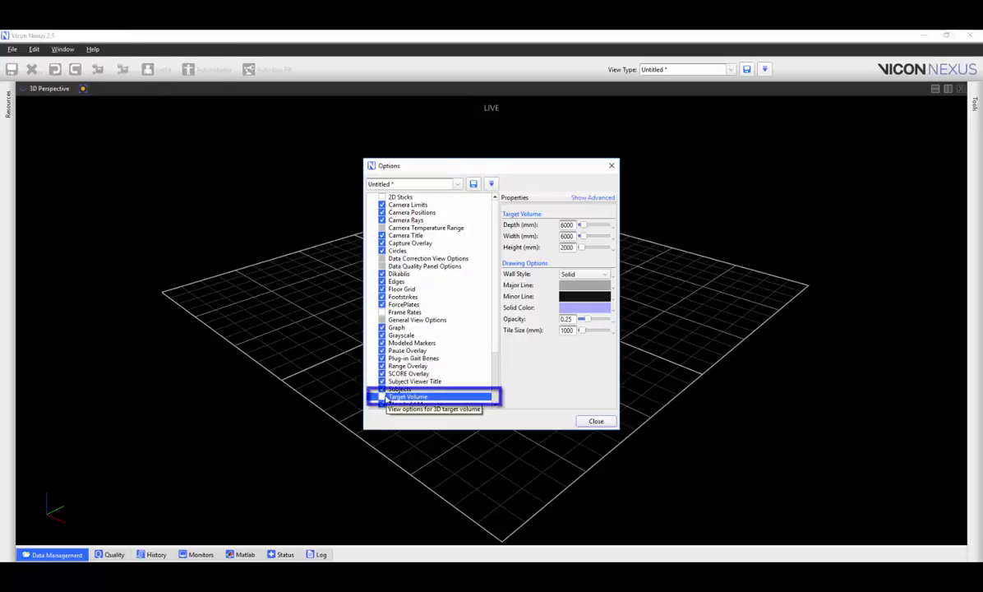
pyautogui.click(382, 397)
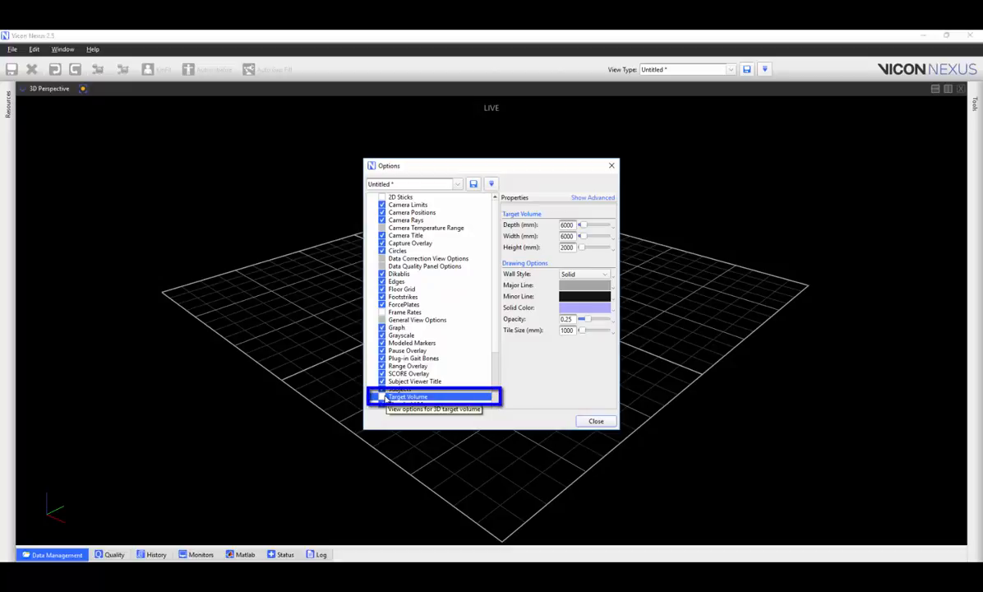
# - Enable drawing of the 6000 x 6000 x 2000 mm target volume
pyautogui.click(383, 396)
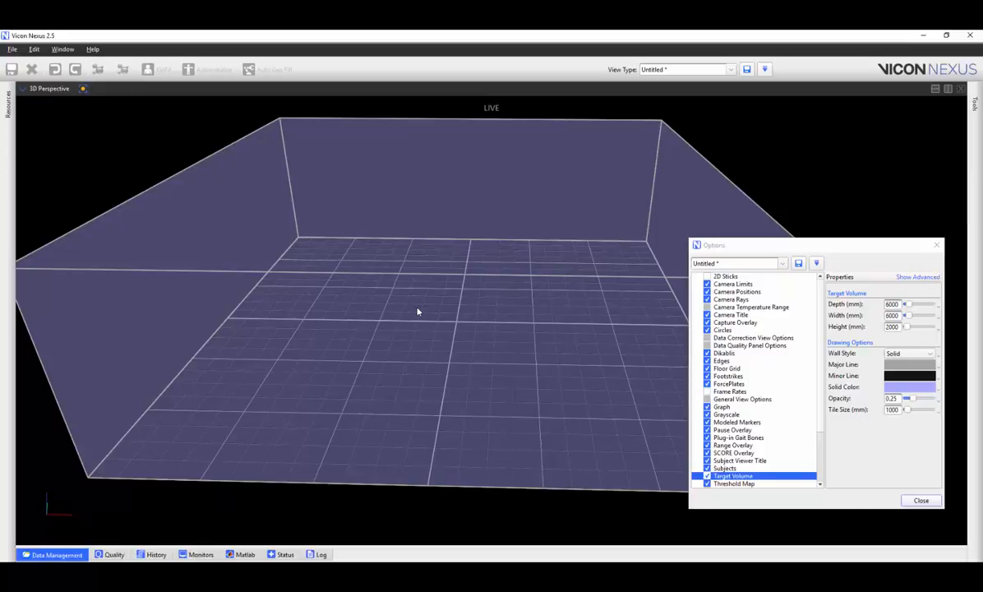
pyautogui.moveTo(426, 310)
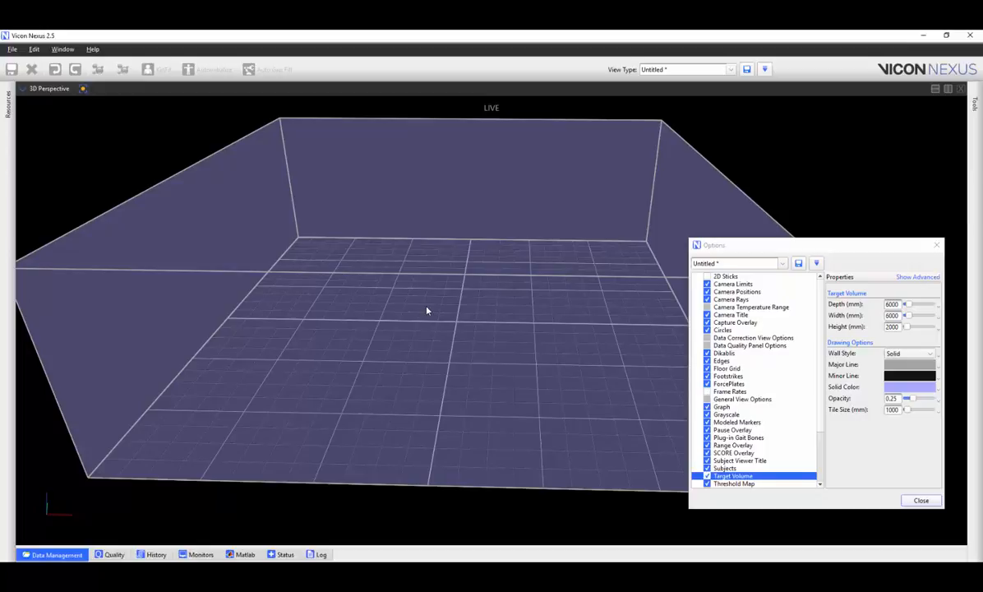
pyautogui.moveTo(510, 288)
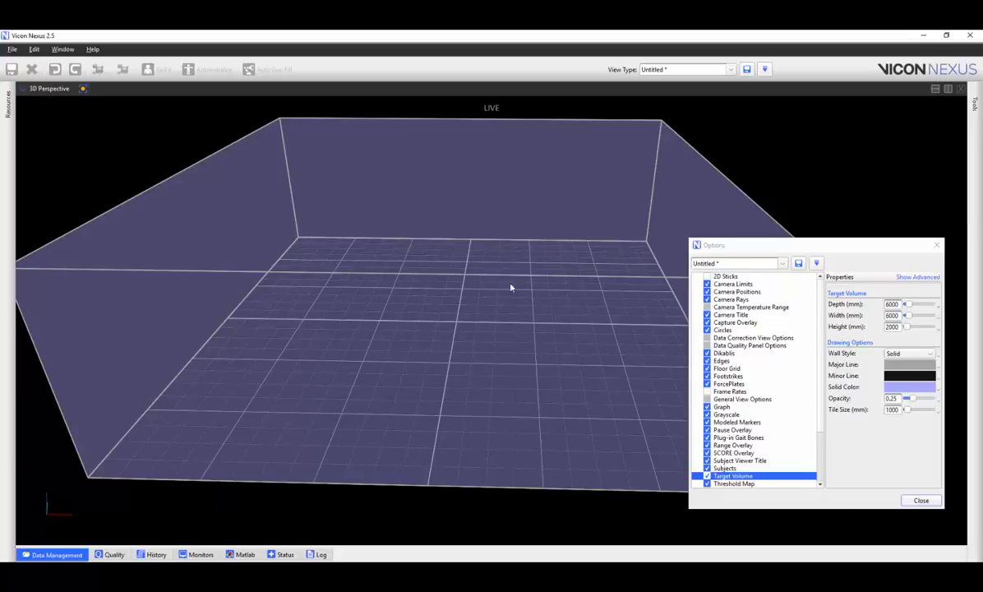
# - Enter 2000 mm as the target volume's depth
pyautogui.tripleClick(892, 304)
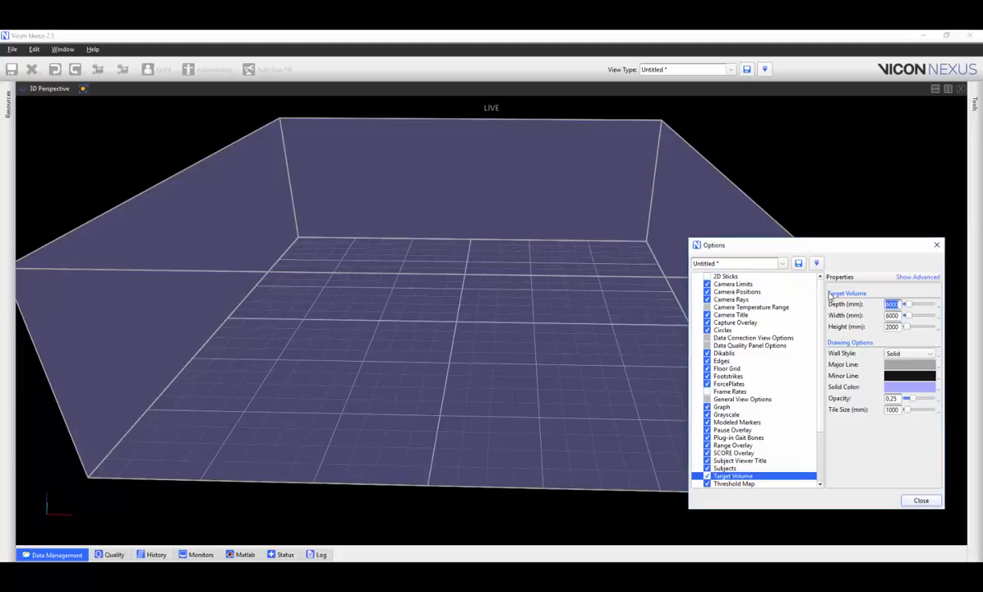
pyautogui.write('2000')
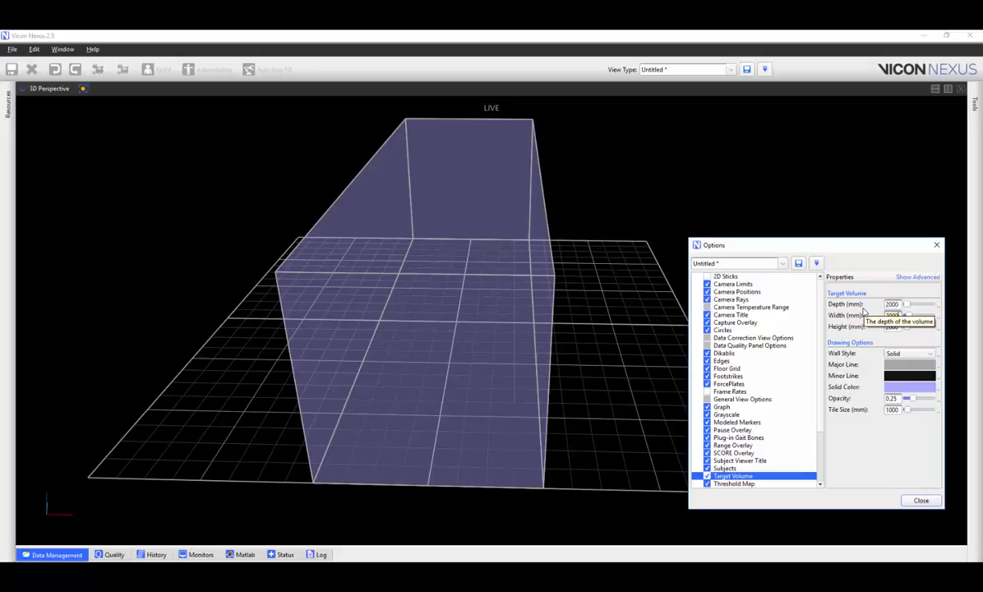
pyautogui.moveTo(900, 467)
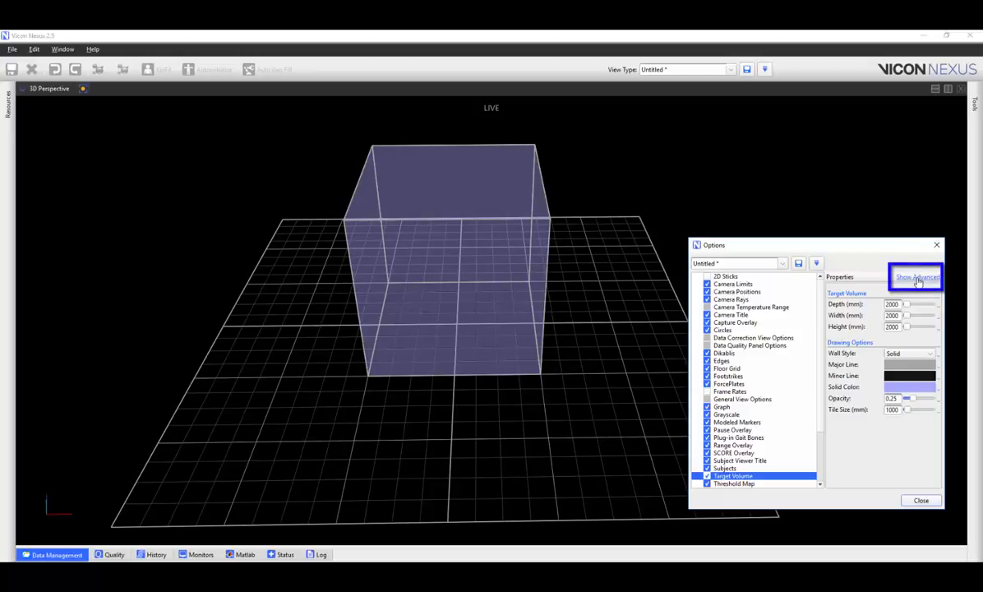
# - Reveal the advanced X, Y, Z offsets and try 1000, keeping the cube centred
pyautogui.click(916, 277)
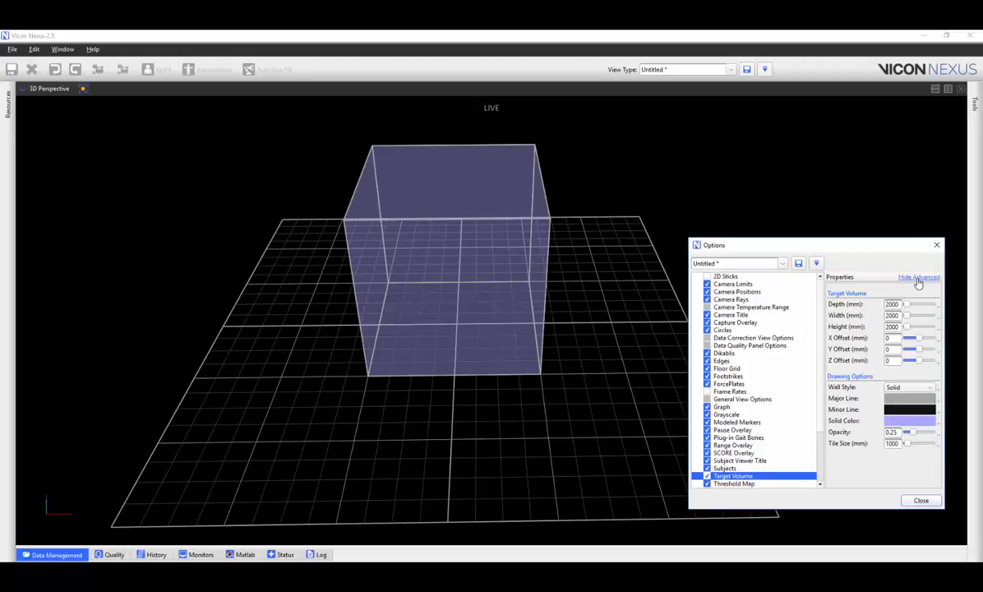
pyautogui.click(892, 338)
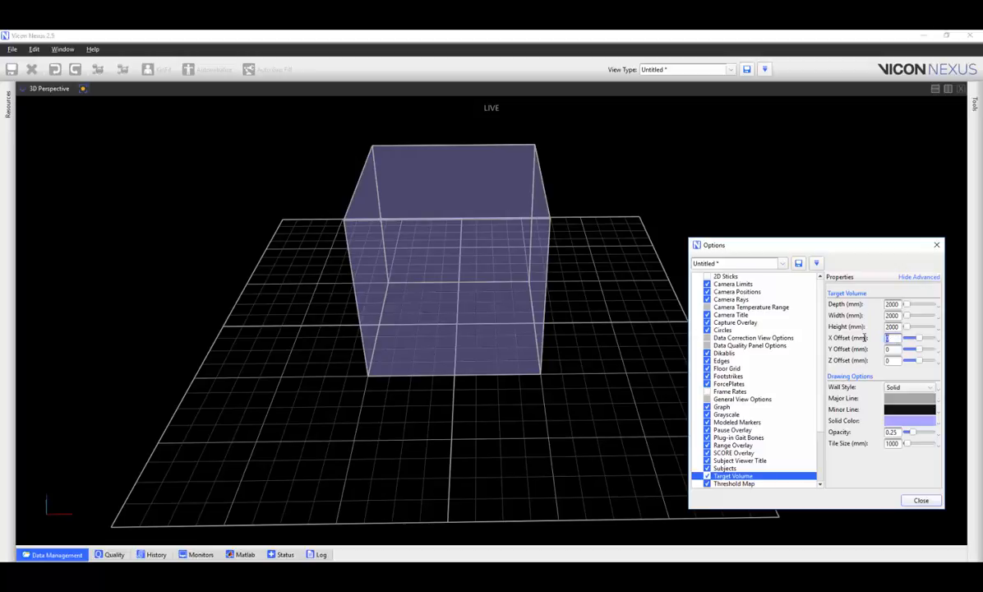
pyautogui.write('1000')
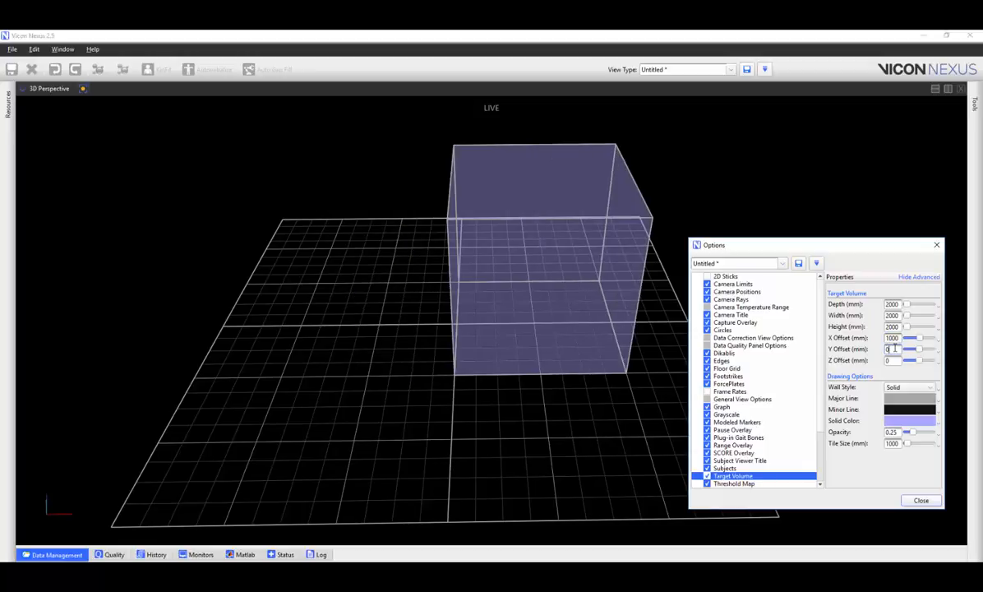
pyautogui.write('1000')
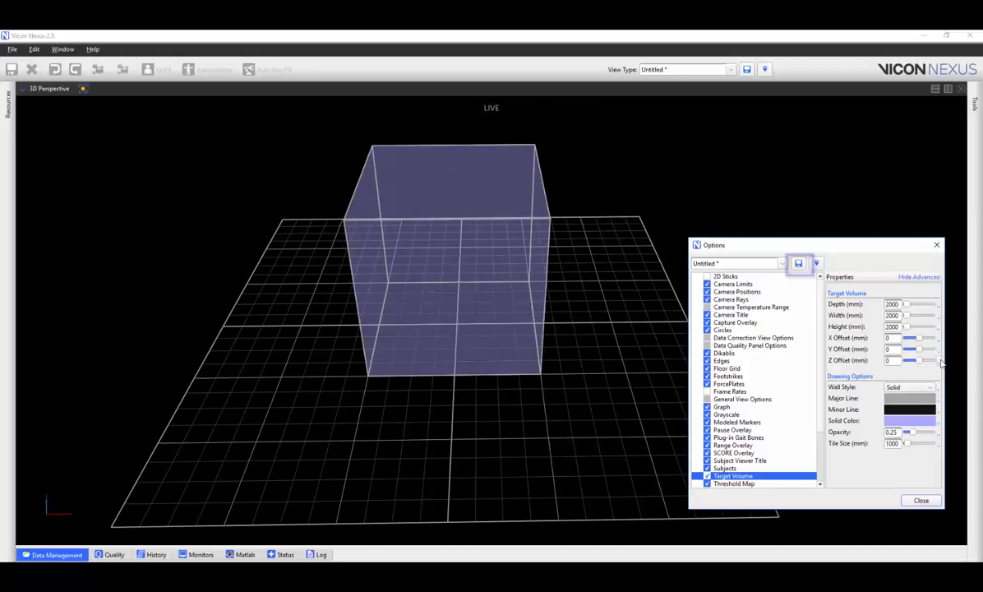
# - Save the view options as a new configuration named 'Aim'
pyautogui.click(799, 263)
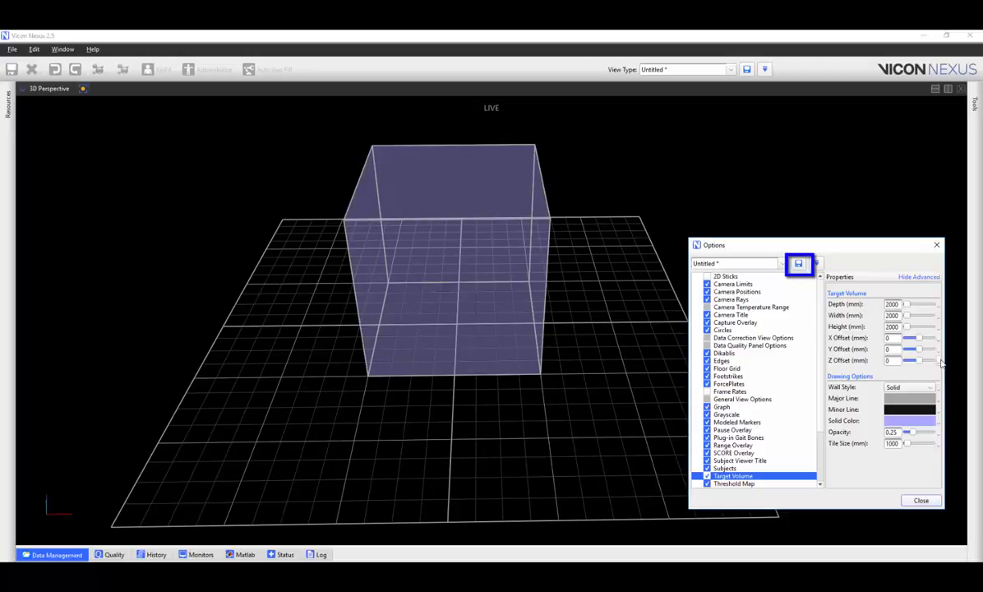
pyautogui.click(797, 264)
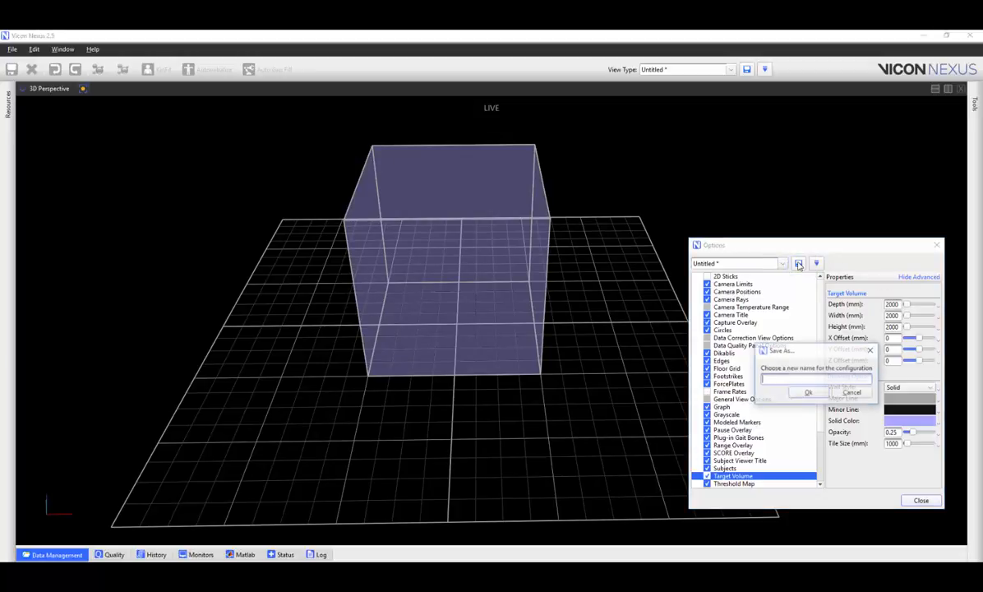
pyautogui.write('Aim Camera D')
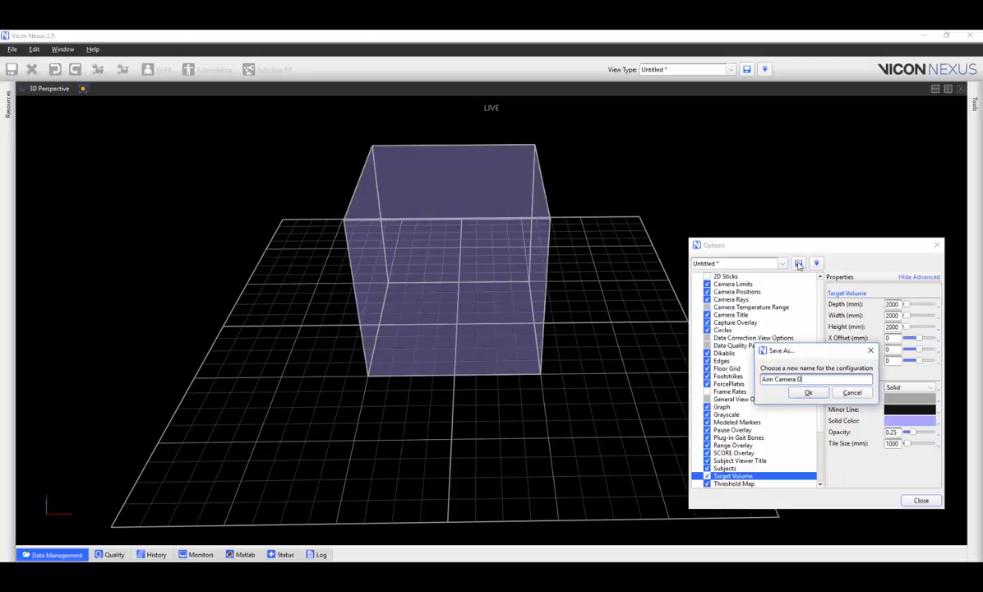
pyautogui.click(808, 392)
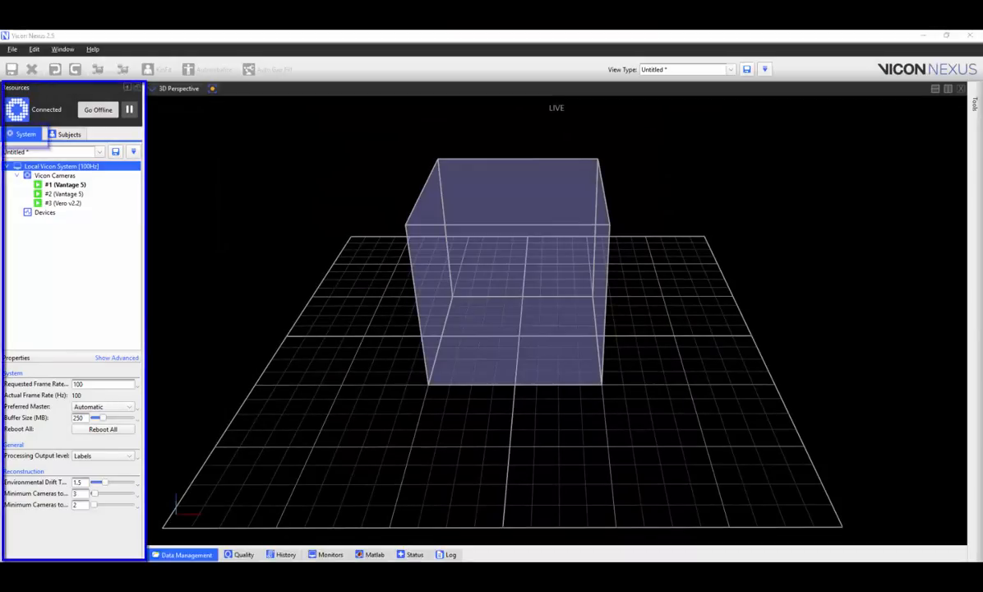
# - Set camera #1's focal length to 12.5 mm and review camera #2's 8.5 mm settings
pyautogui.click(55, 175)
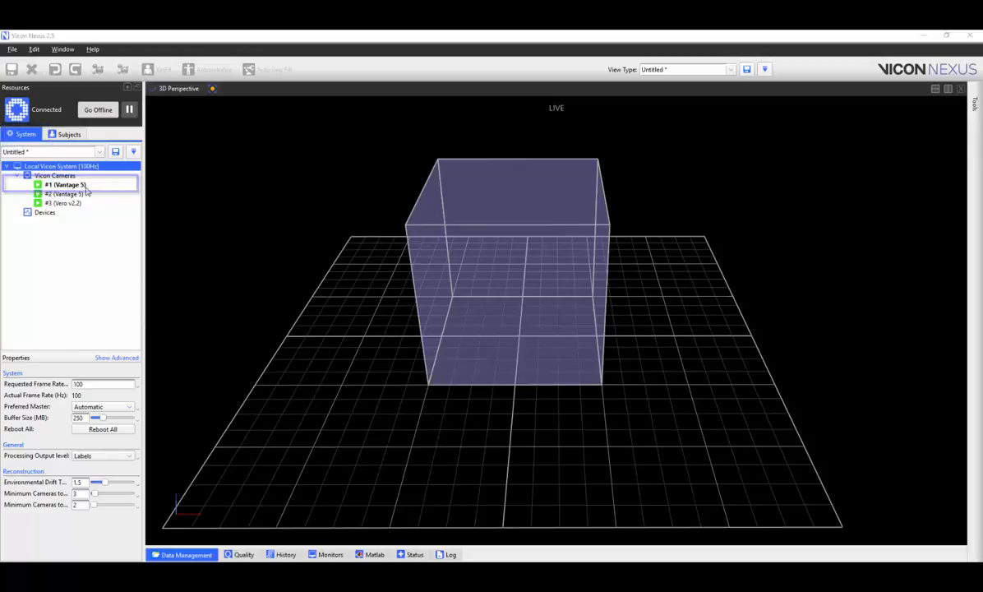
pyautogui.click(66, 184)
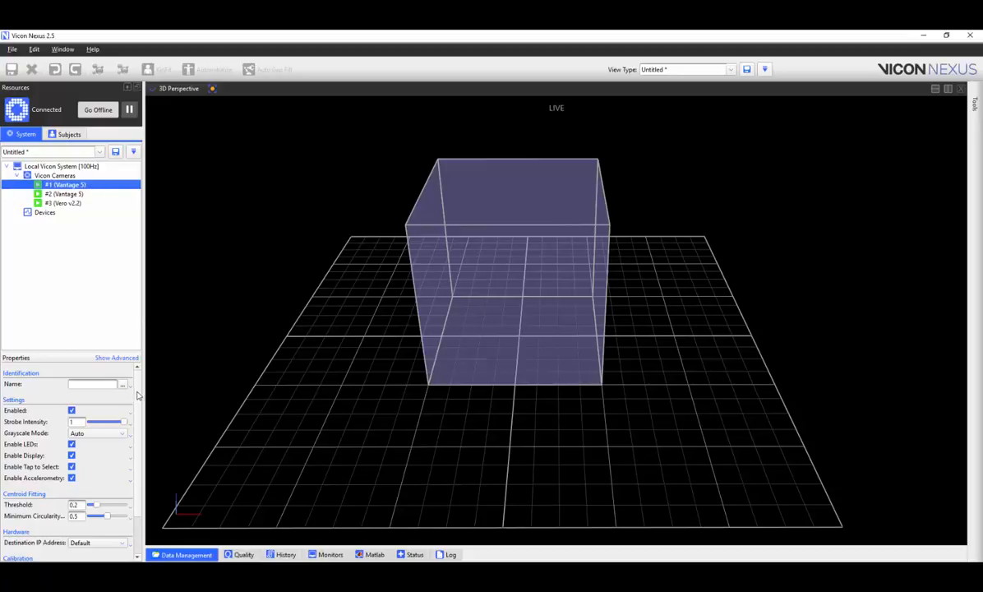
pyautogui.scroll(-3)
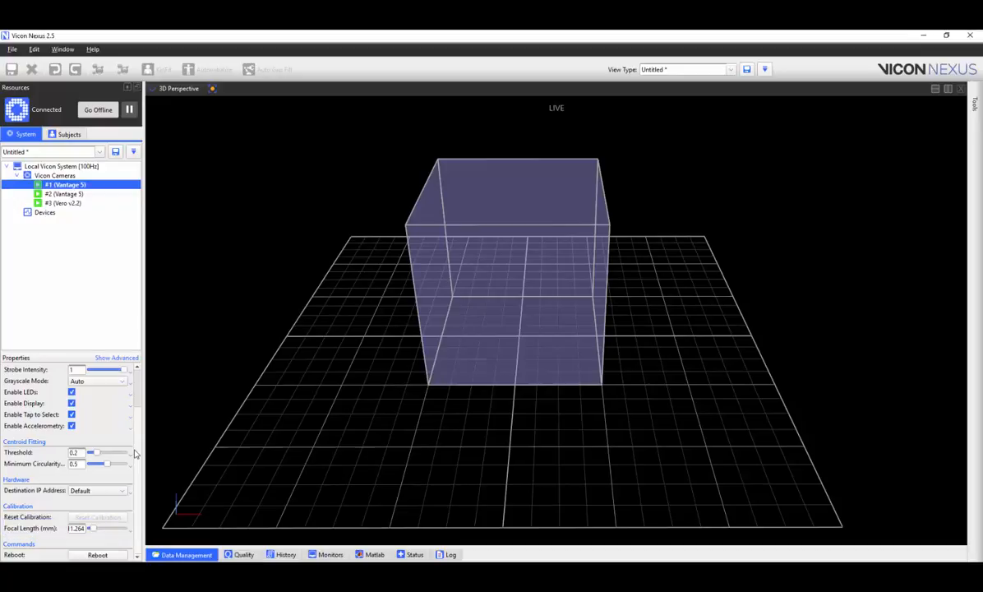
pyautogui.click(76, 528)
pyautogui.write('12.5')
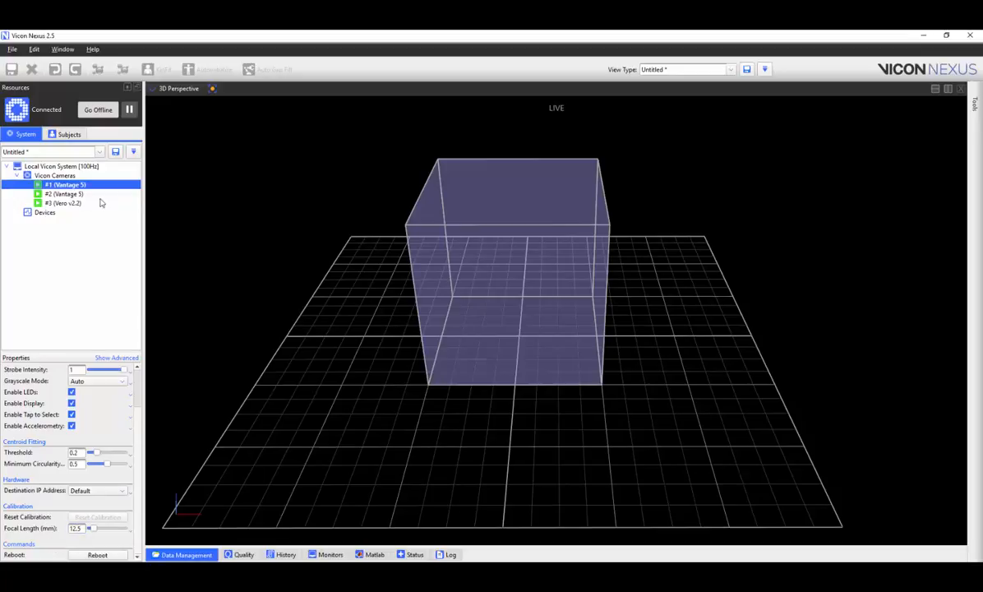
pyautogui.click(64, 193)
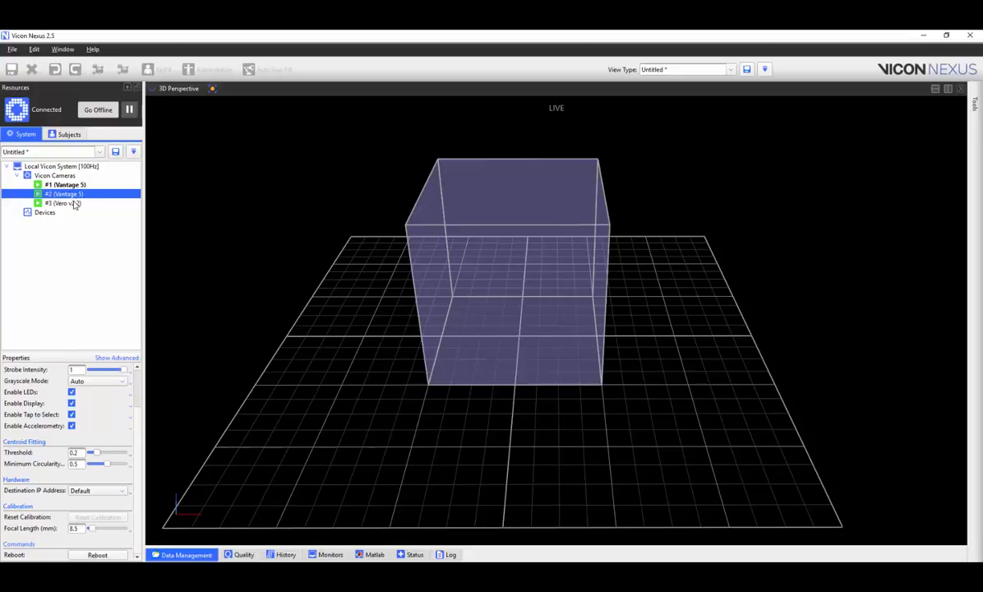
# - Select camera #3 in the System tree to show its properties
pyautogui.click(62, 203)
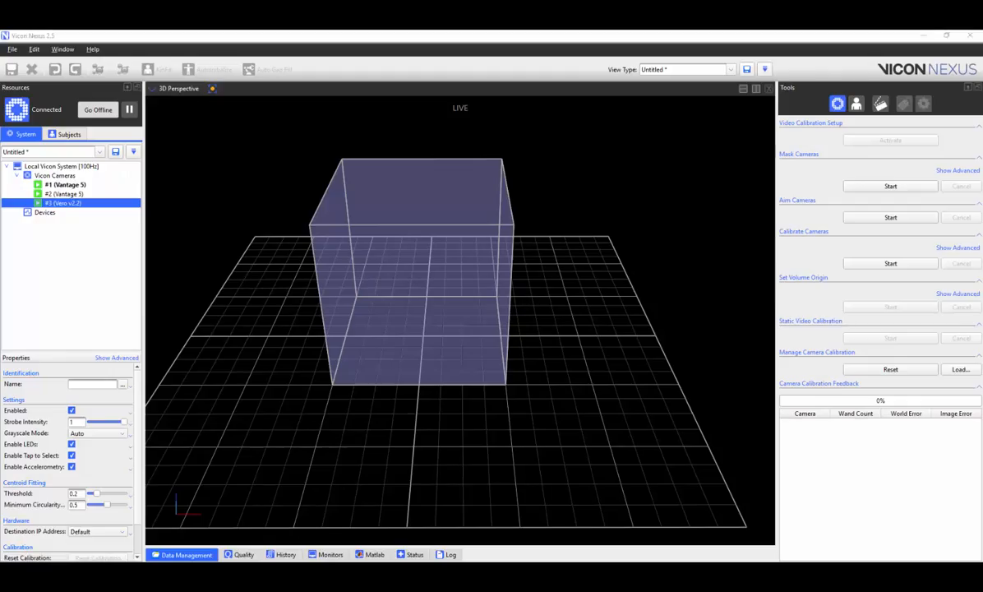
# - Show advanced Set Volume Origin settings and check the Active Wand v2 L-Frame
pyautogui.click(837, 104)
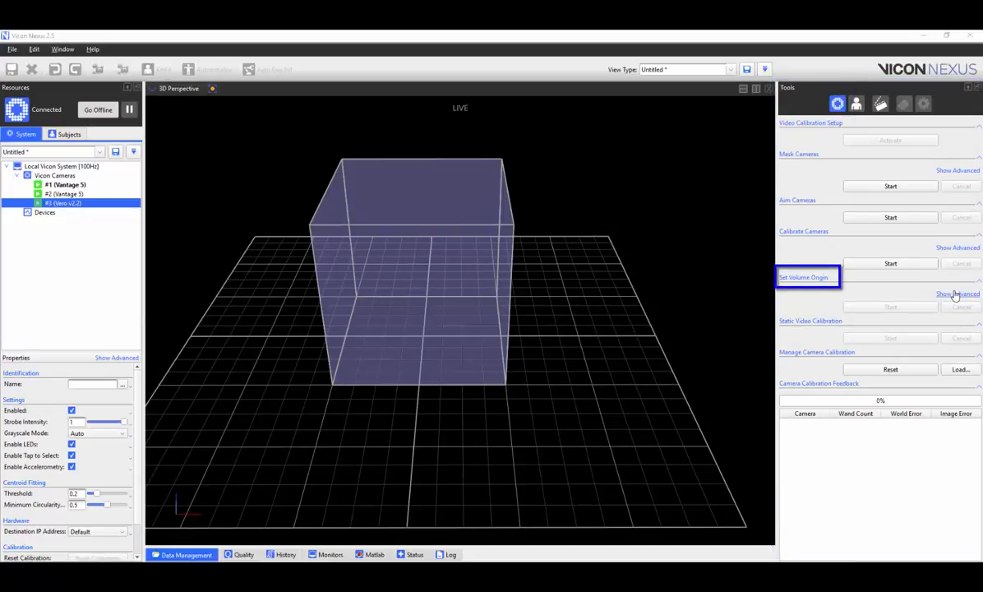
pyautogui.click(957, 293)
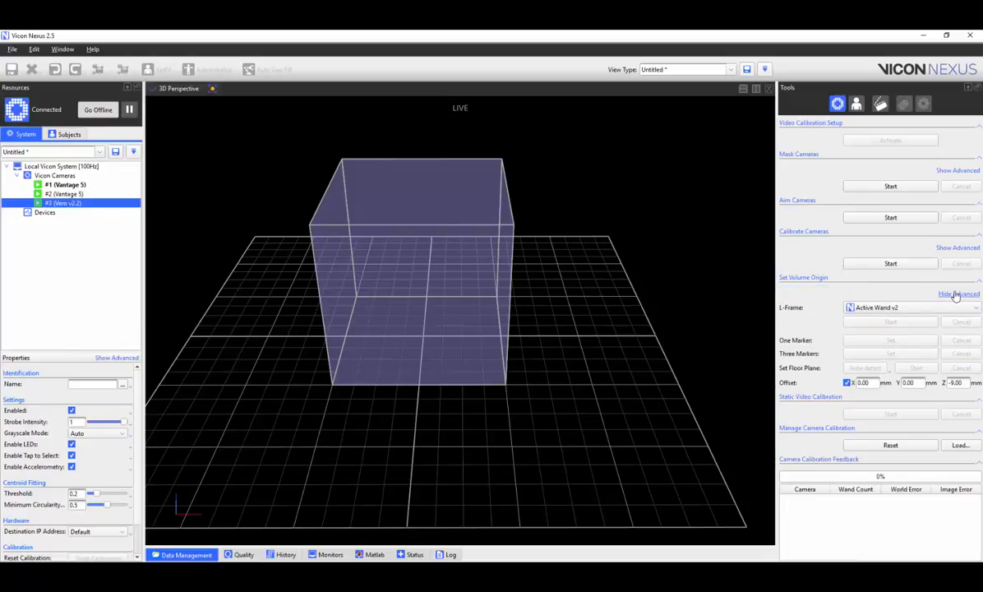
pyautogui.click(909, 307)
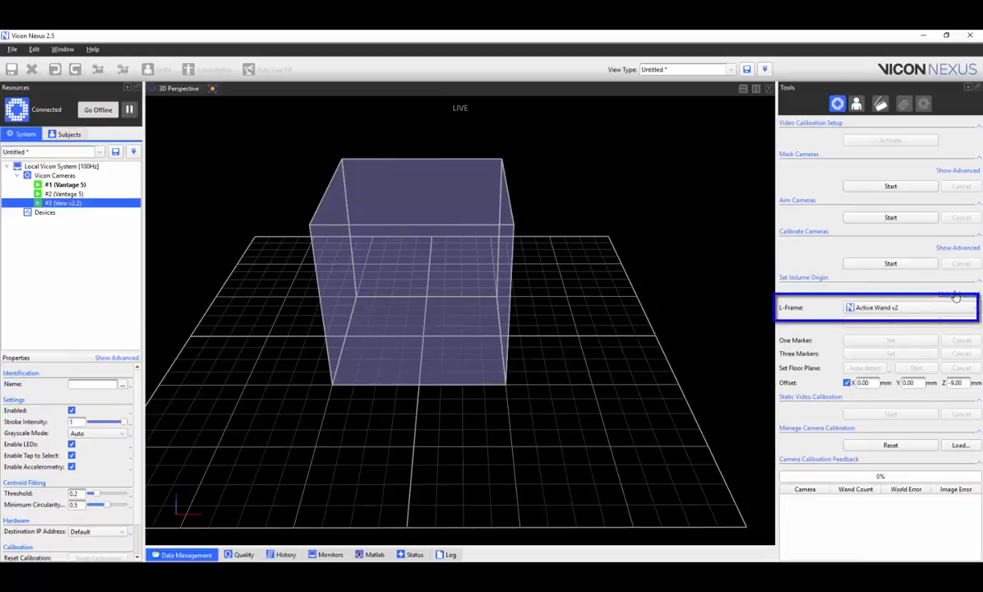
pyautogui.click(958, 293)
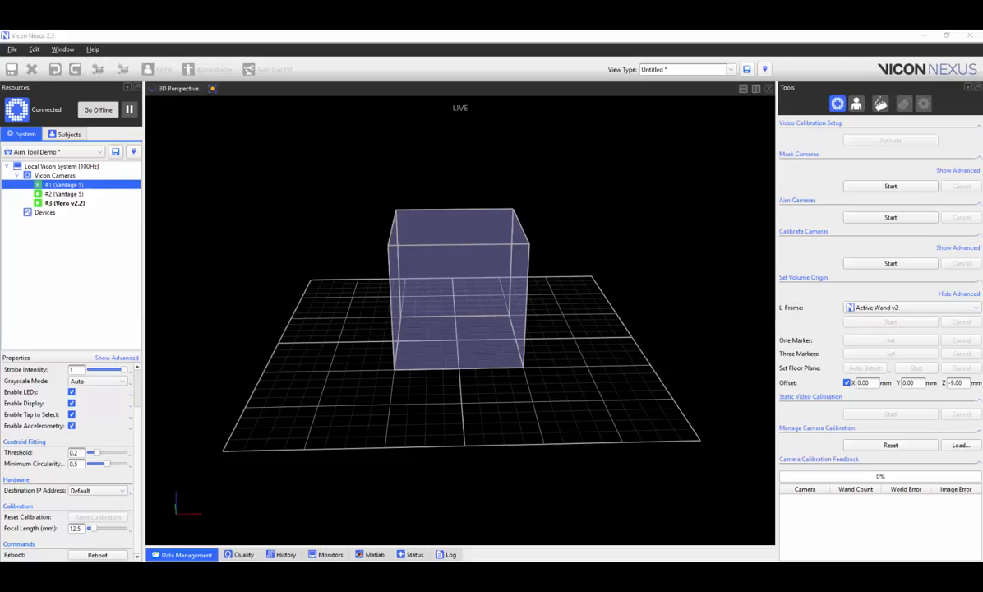
pyautogui.click(76, 527)
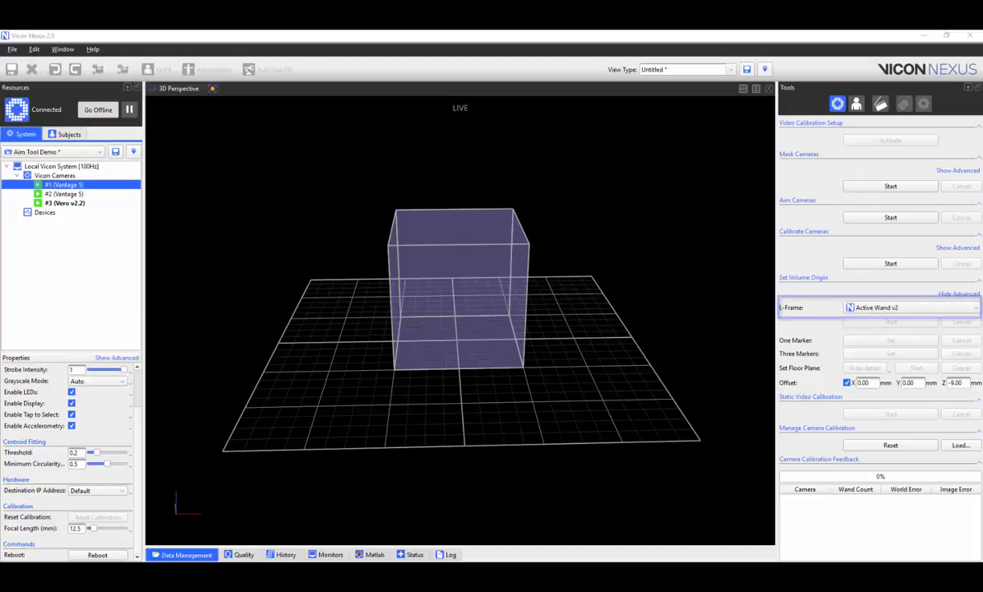
pyautogui.click(54, 176)
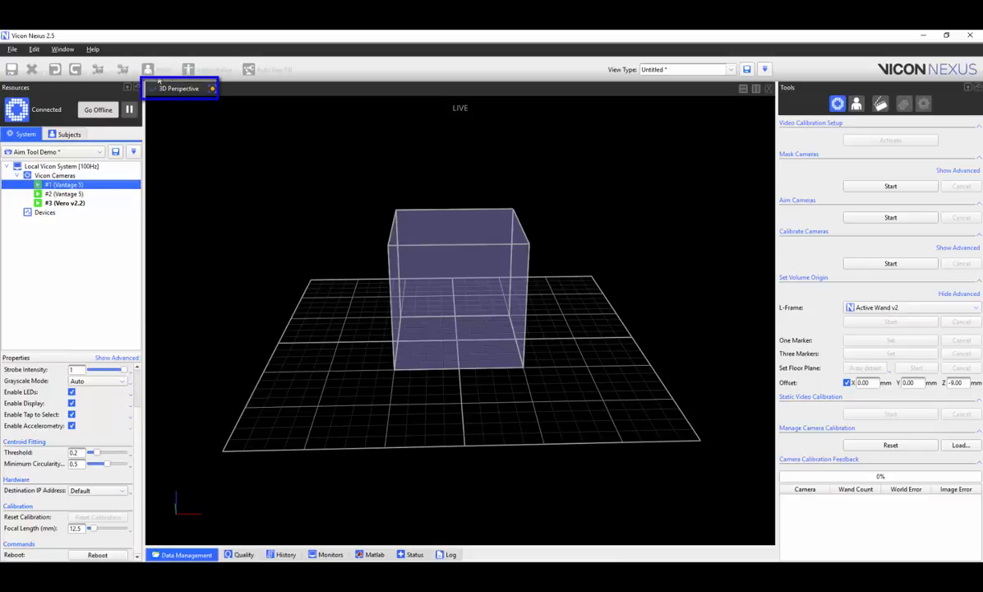
# - Switch the pane to camera #1's Camera view with the target volume overlaid
pyautogui.click(179, 88)
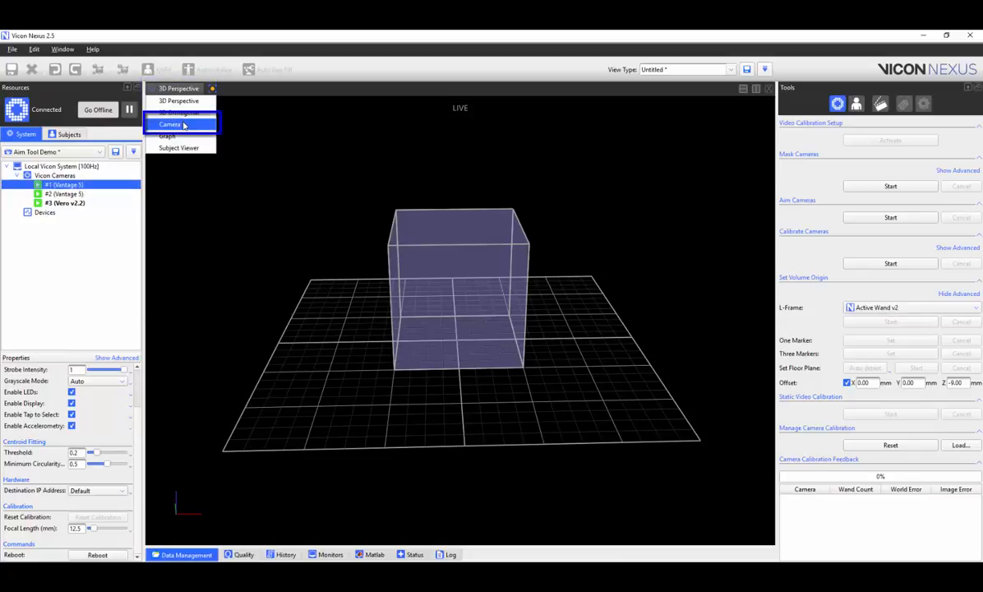
pyautogui.click(170, 124)
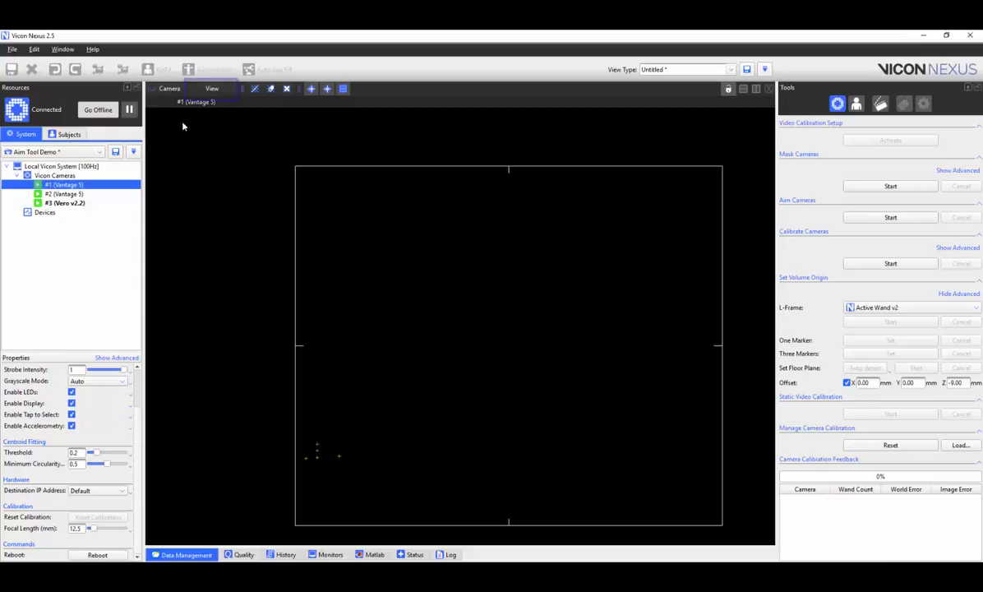
pyautogui.click(212, 88)
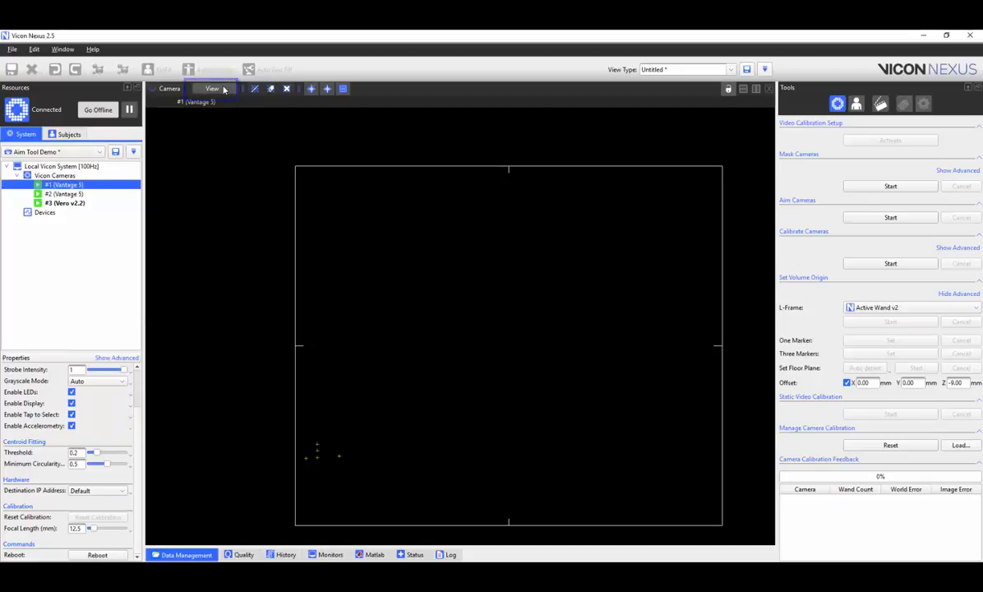
pyautogui.click(212, 88)
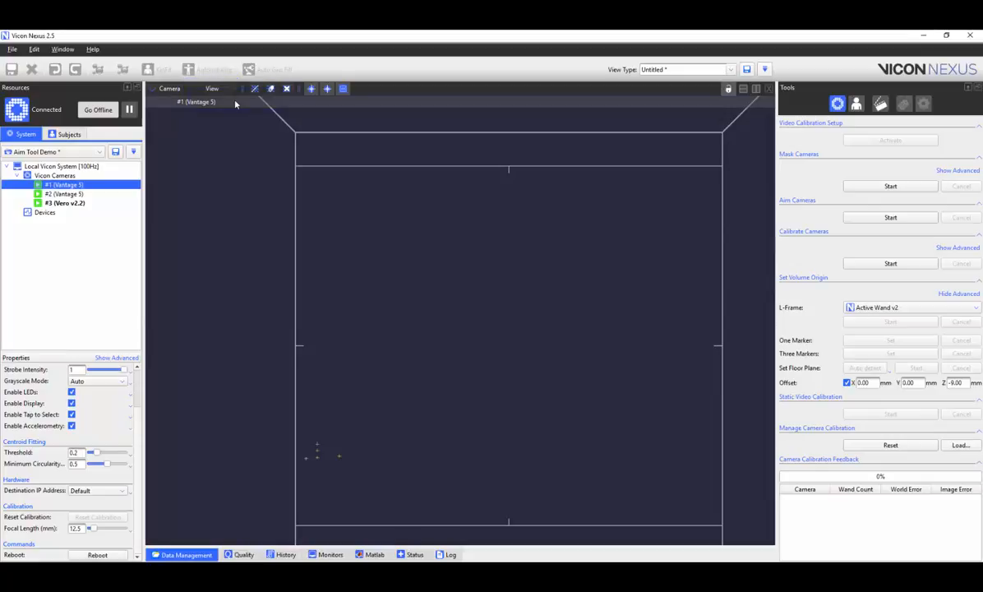
pyautogui.click(890, 217)
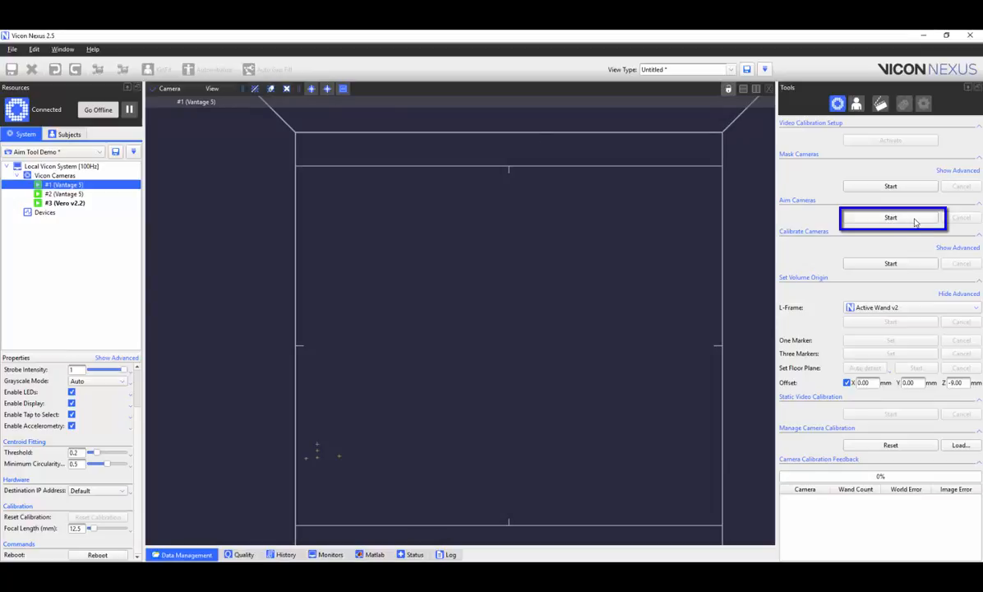
# - Aim camera #1 at the shaded target volume, then stop aiming
pyautogui.click(890, 217)
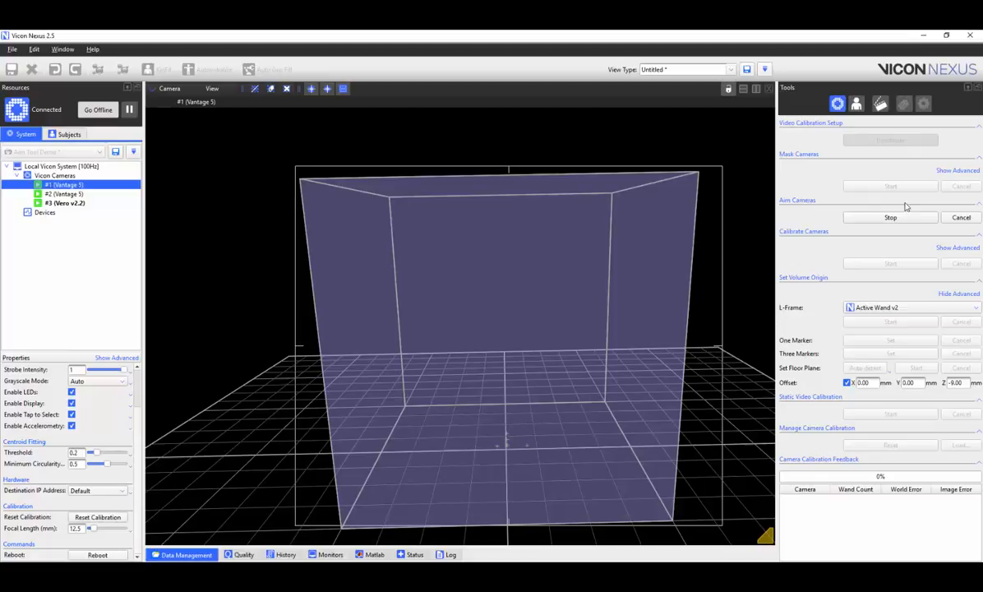
pyautogui.click(890, 217)
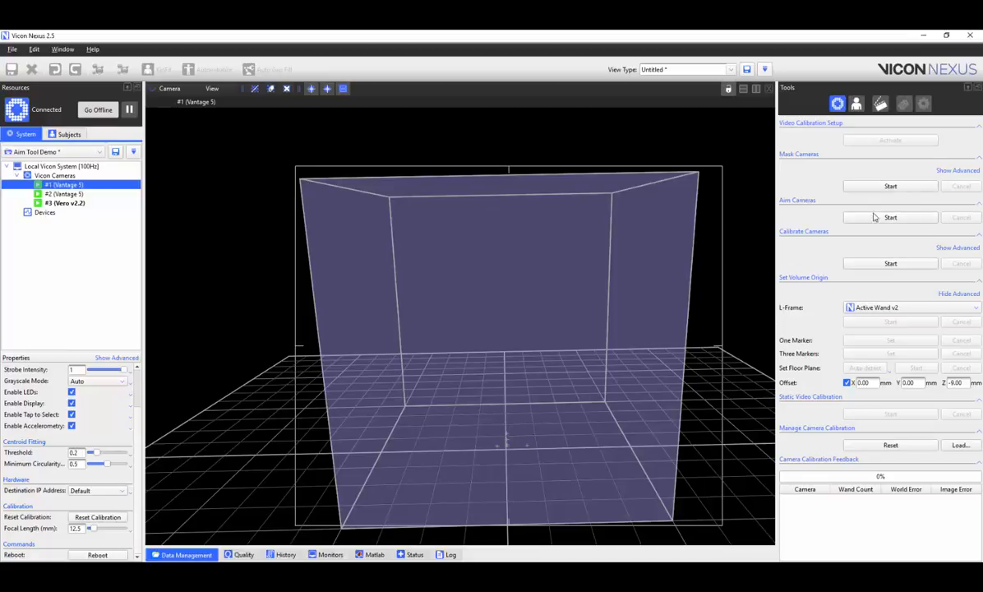
pyautogui.click(170, 88)
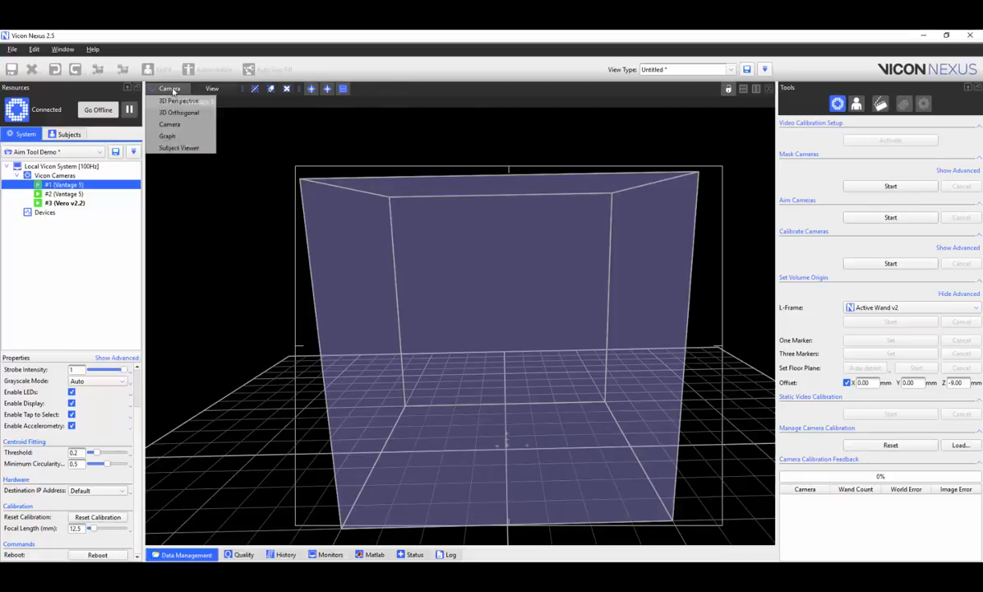
# - Switch to 3D Perspective and select cameras #1 and #2 in the System tree
pyautogui.click(178, 100)
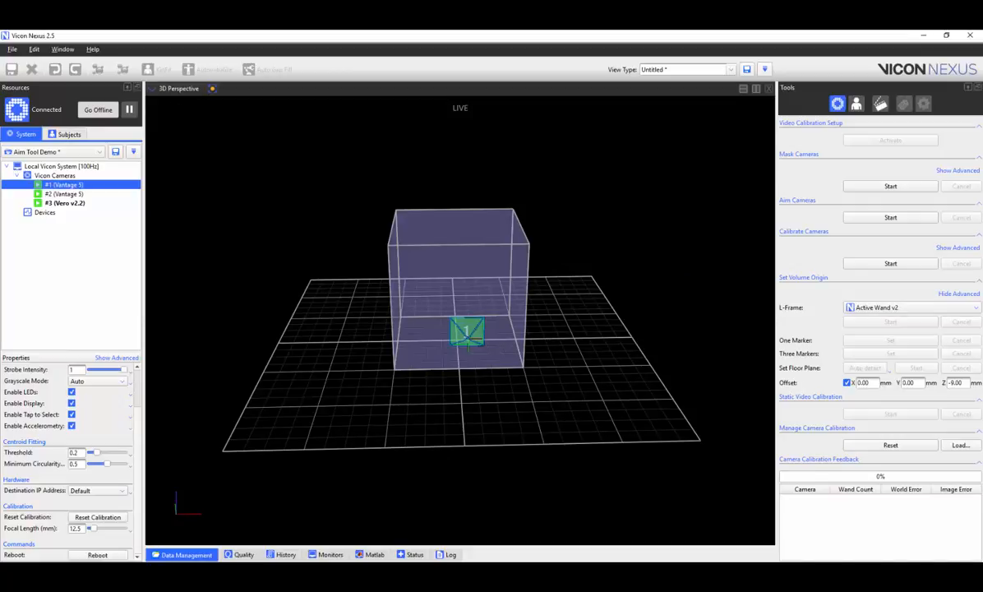
pyautogui.click(64, 194)
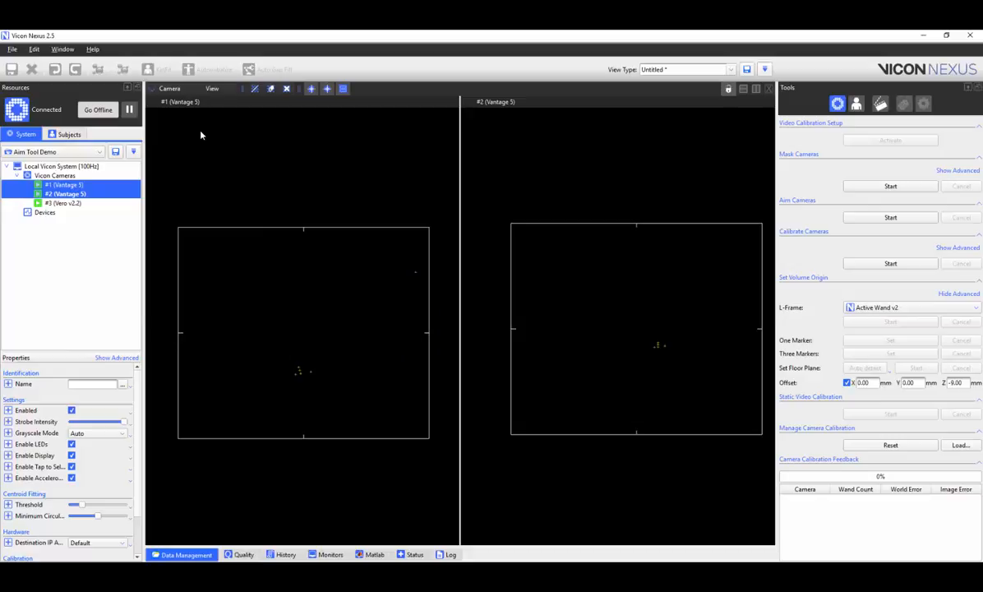
# - Overlay the target volume, start Aim Cameras for cameras #1 and #2, and view them in 3D
pyautogui.click(212, 88)
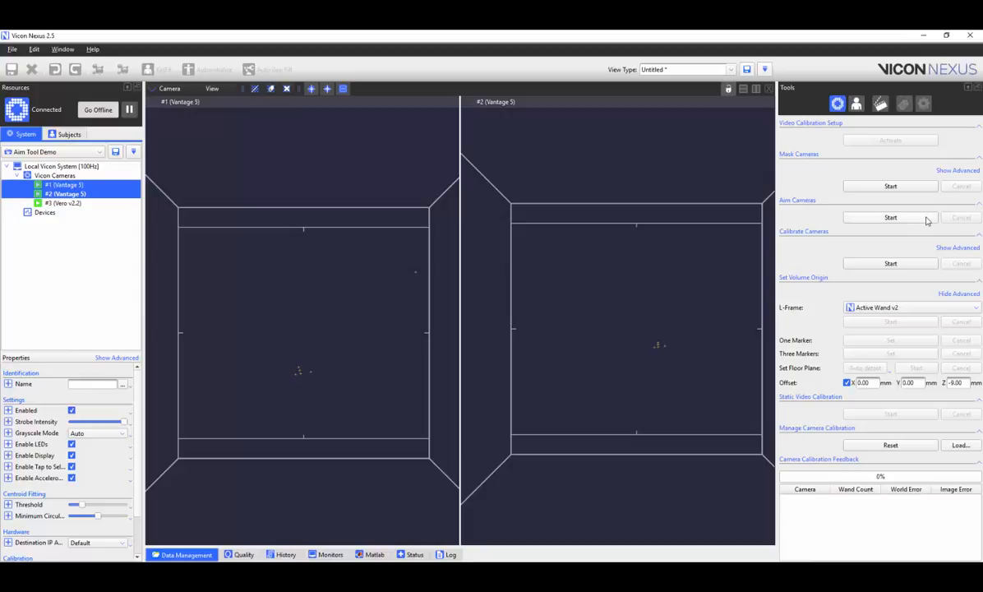
pyautogui.click(891, 217)
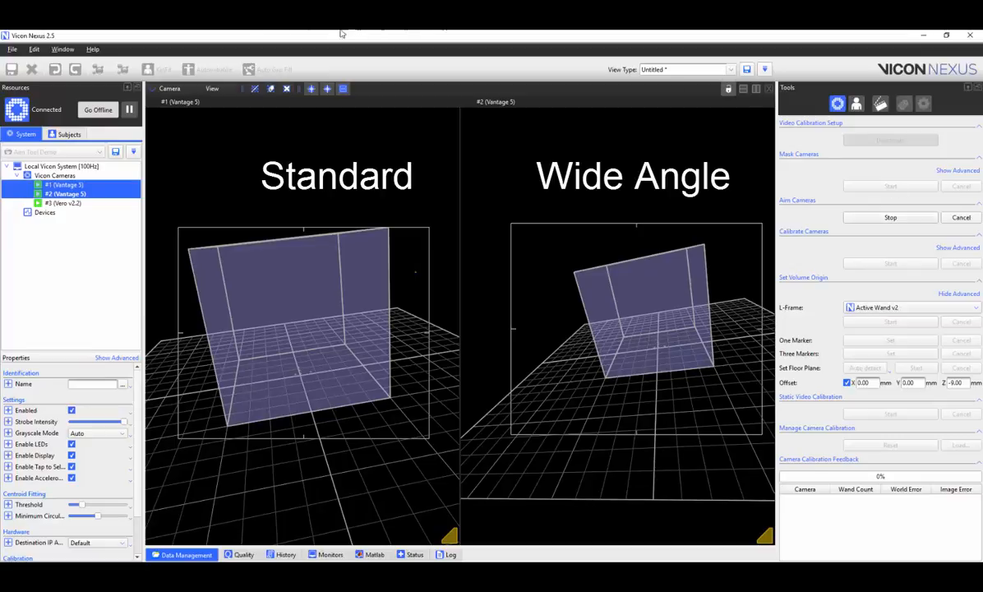
pyautogui.click(169, 89)
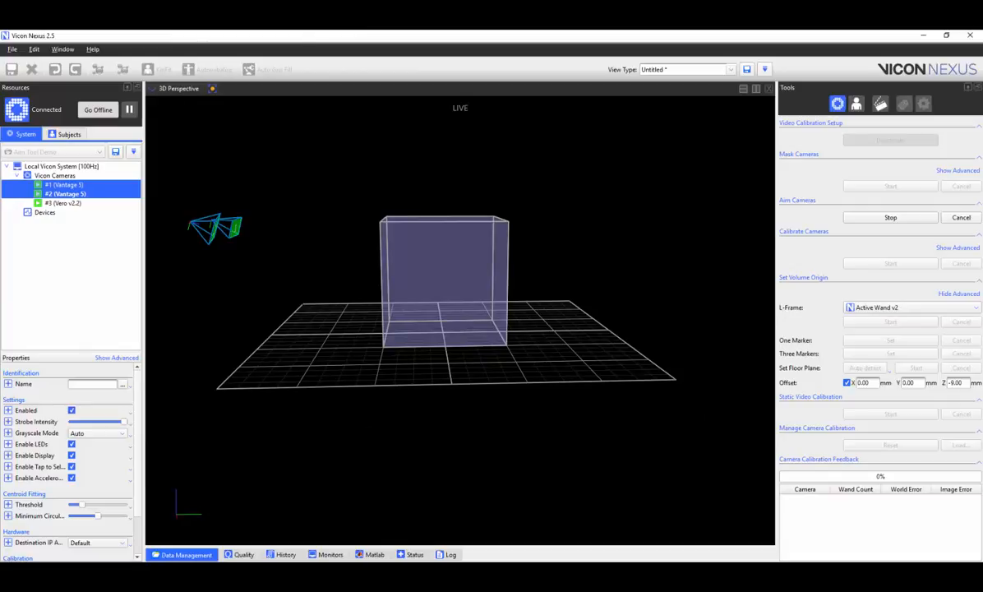
# - Stop aiming cameras #1 and #2 and move on to camera #3
pyautogui.click(64, 203)
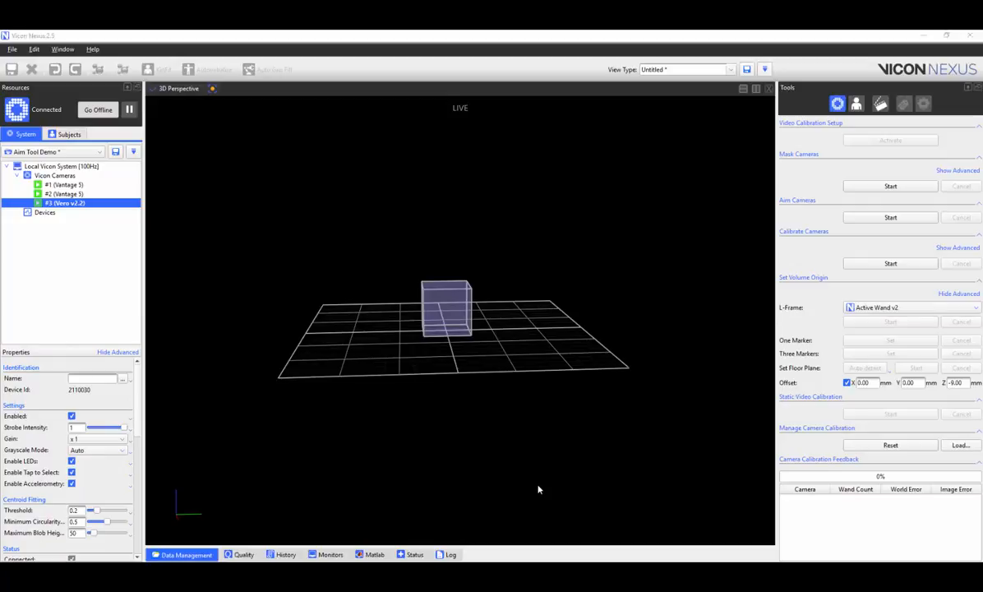
pyautogui.moveTo(456, 245)
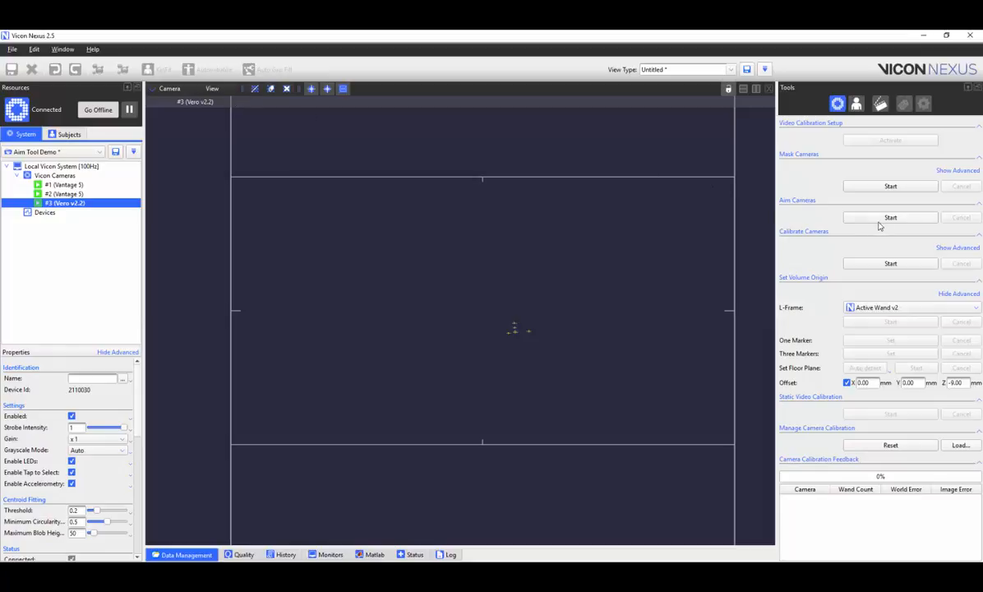
# - Start aiming camera #3 at the target volume
pyautogui.click(890, 217)
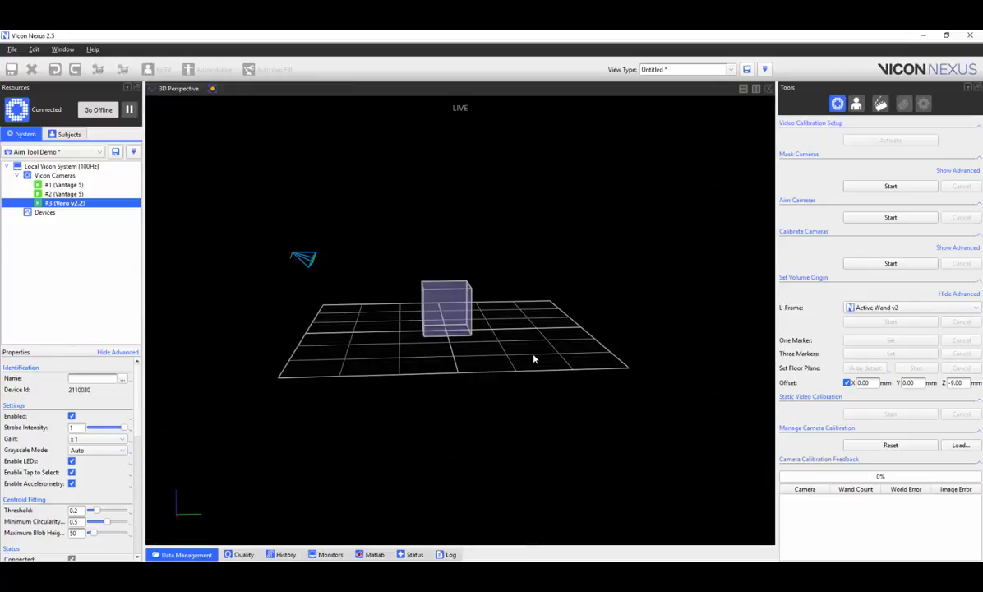
pyautogui.moveTo(529, 361)
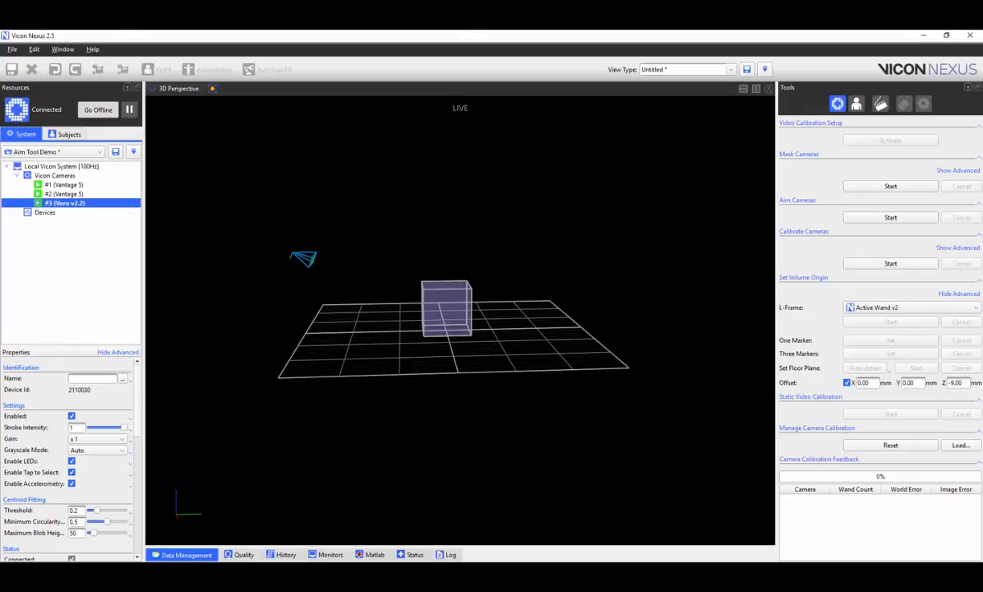
# - Start Aim Cameras with all three cameras selected together
pyautogui.click(891, 217)
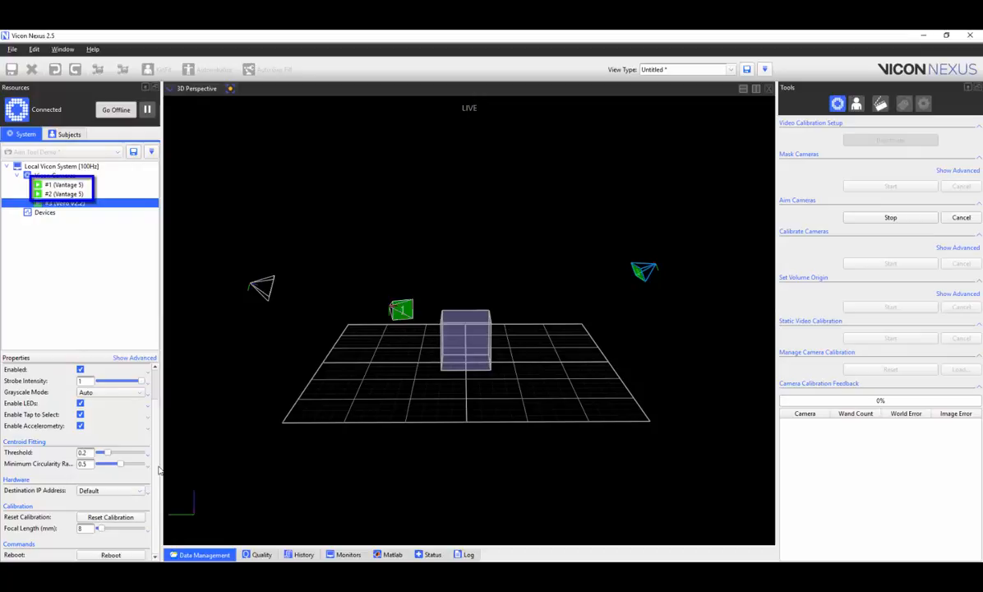
# - Try focal lengths of 6 and 12 mm on camera #3, then stop aiming at 8 mm
pyautogui.click(63, 203)
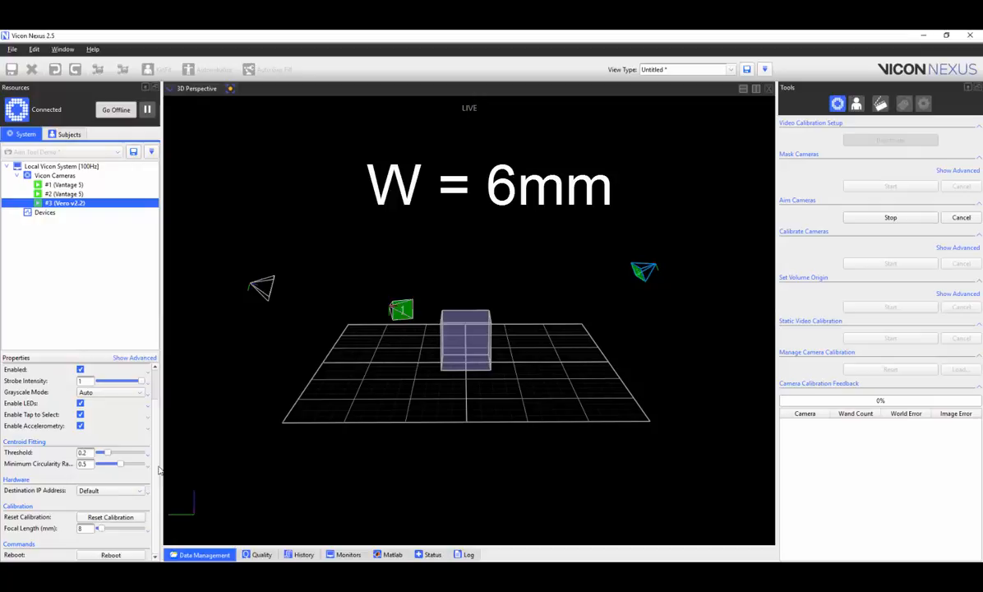
pyautogui.click(85, 527)
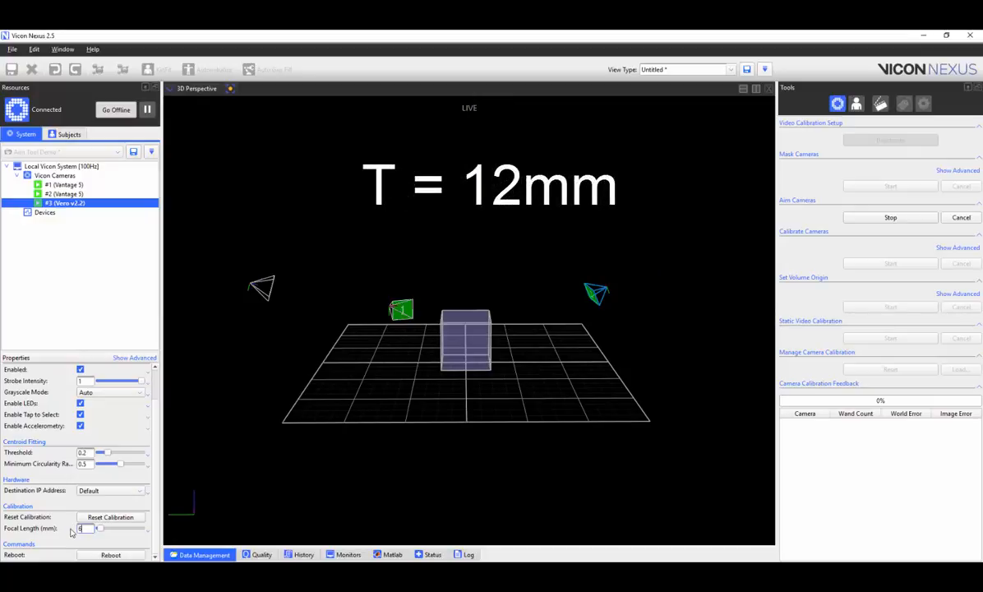
pyautogui.write('6')
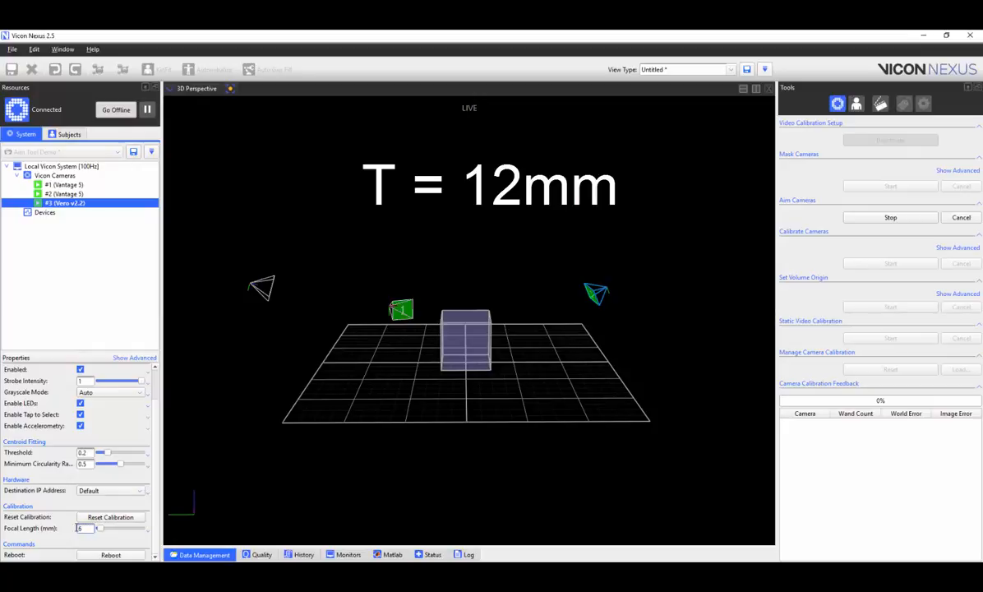
pyautogui.write('12')
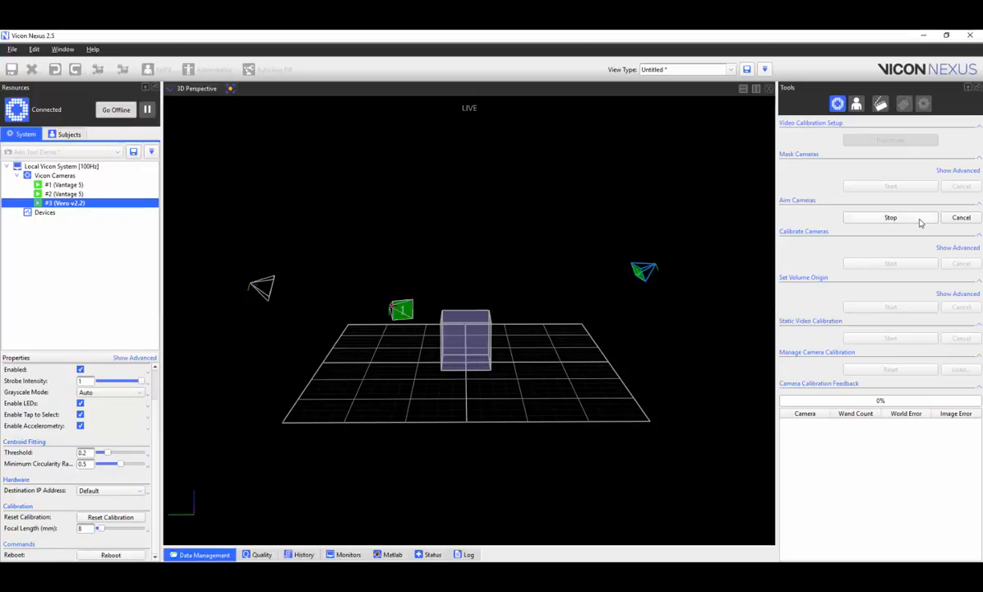
pyautogui.click(890, 217)
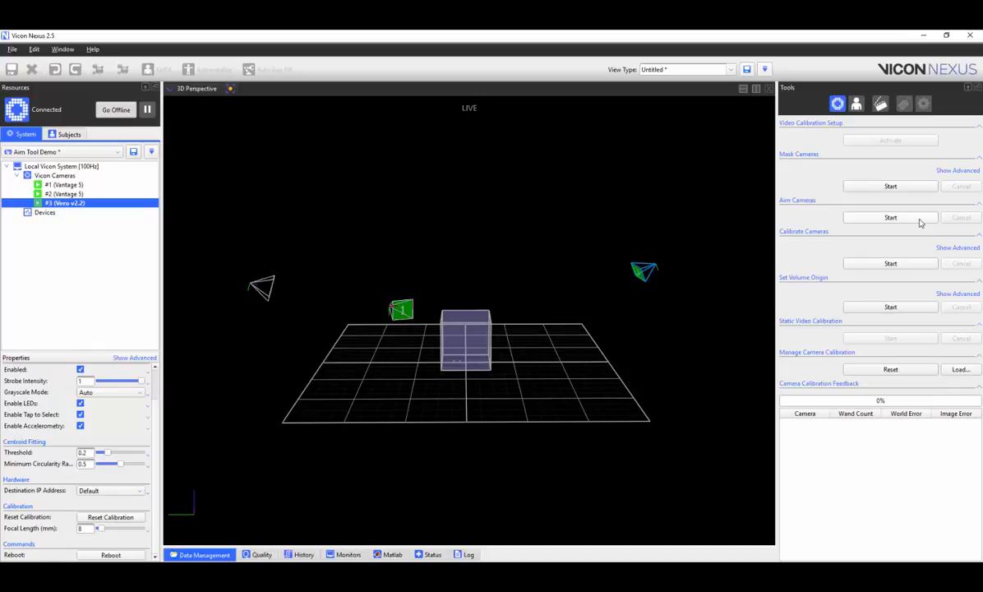